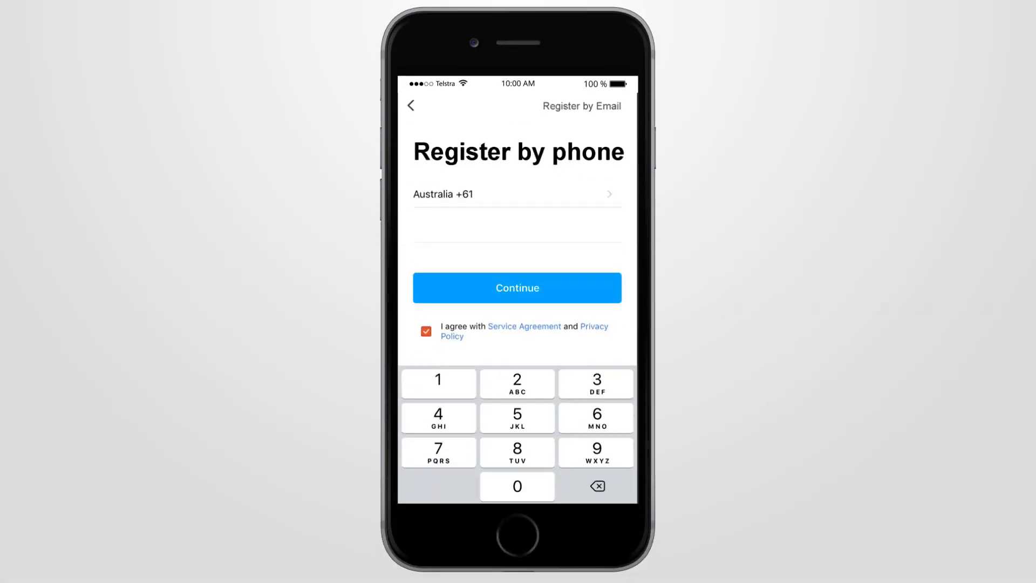
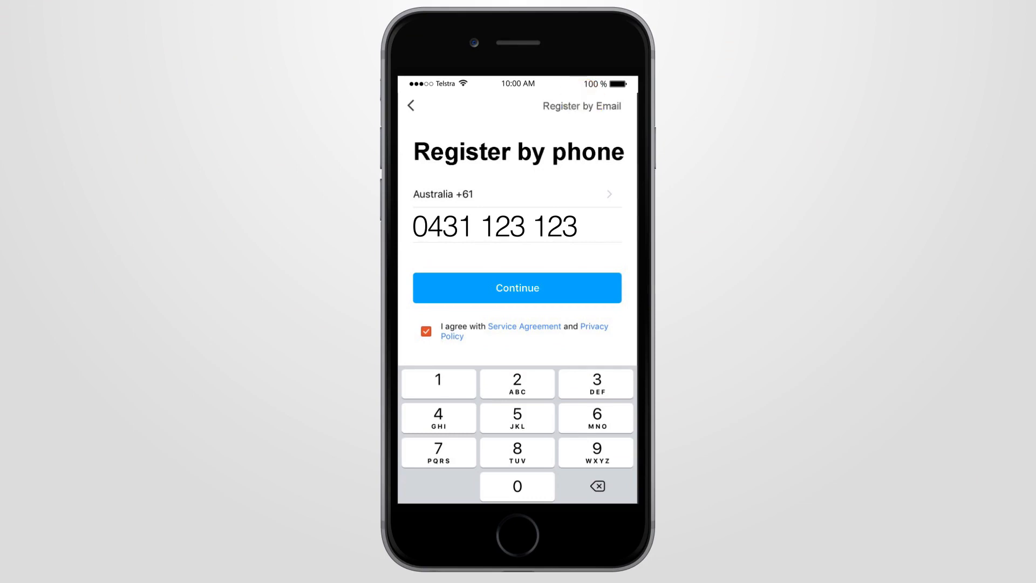
Step: Finish registering and reach Smith home's Family settings via Me > Home Management, ready to add a member
{"action": "left_click", "coordinate": [517, 288]}
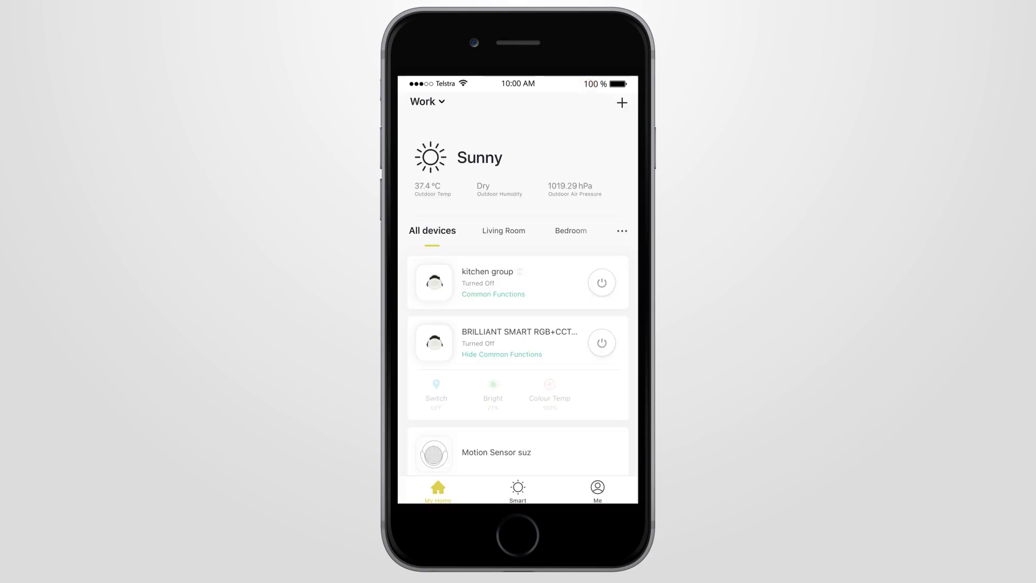
{"action": "left_click", "coordinate": [597, 488]}
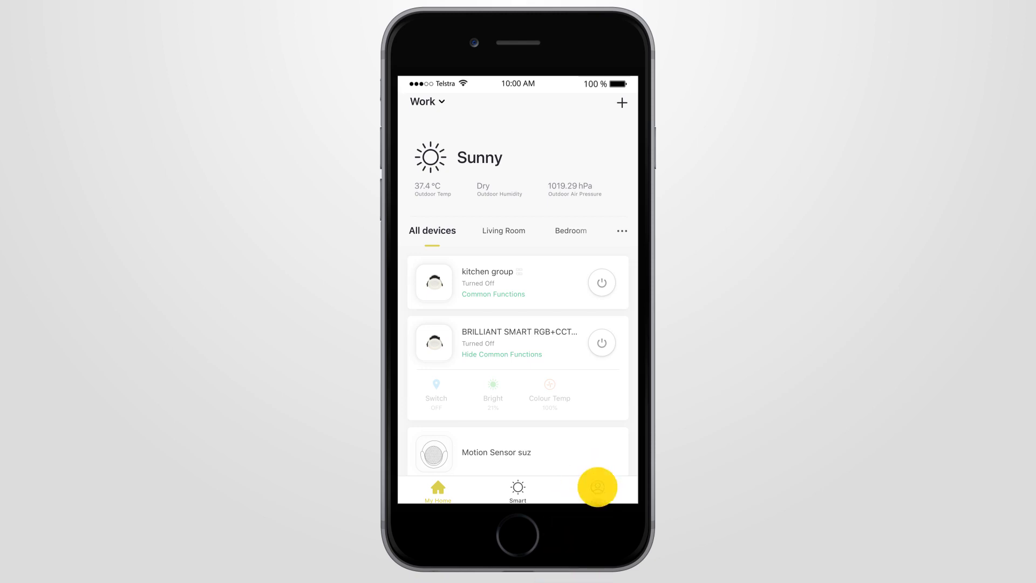
{"action": "left_click", "coordinate": [597, 487]}
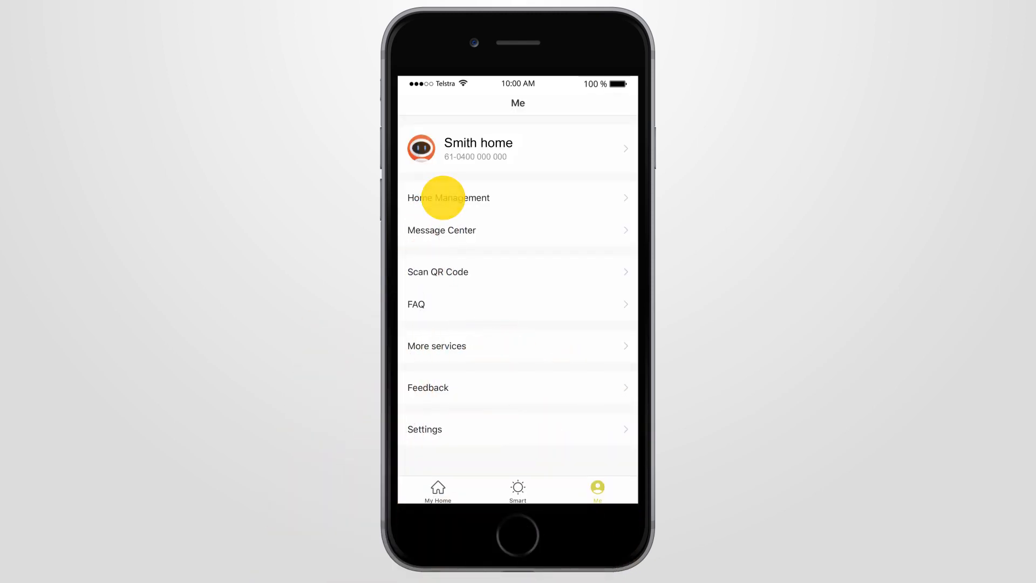
{"action": "left_click", "coordinate": [448, 198]}
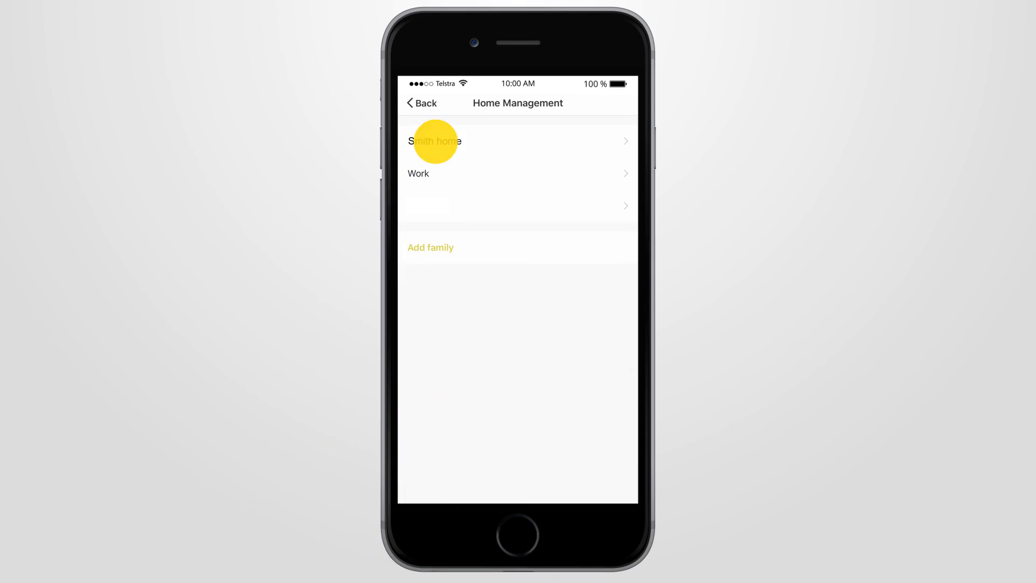
{"action": "left_click", "coordinate": [434, 141]}
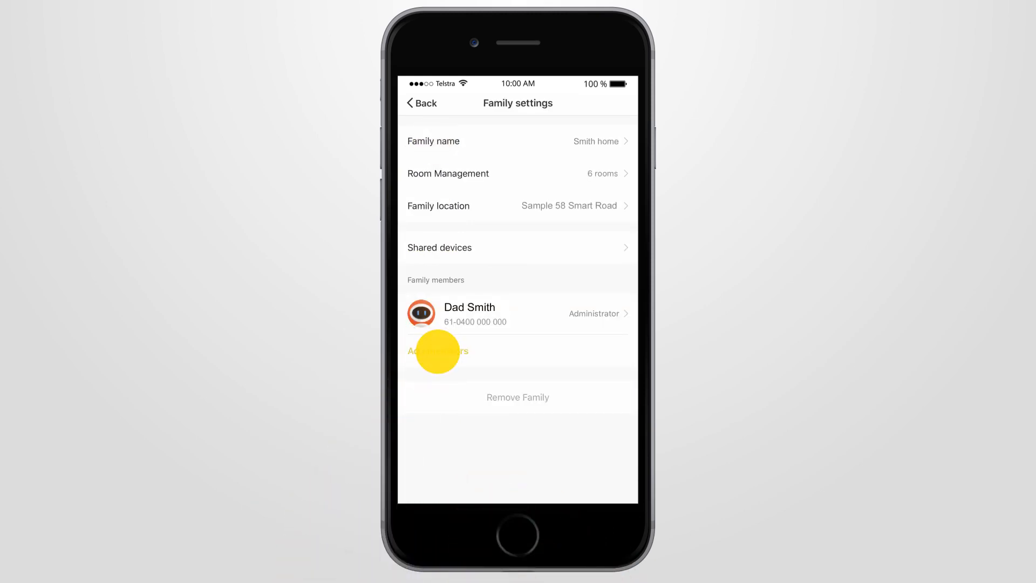
{"action": "left_click", "coordinate": [437, 351]}
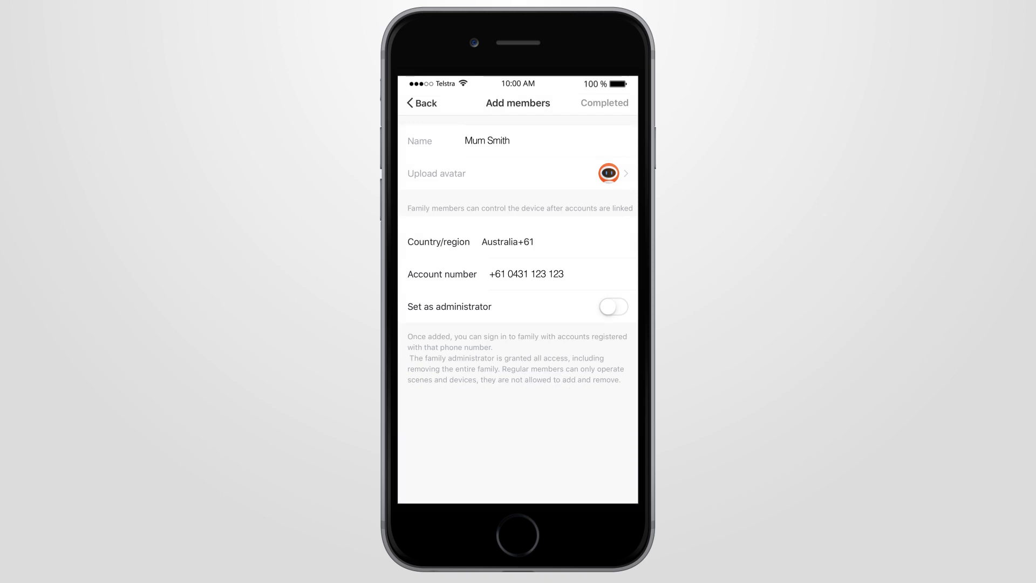
{"action": "left_click", "coordinate": [614, 307]}
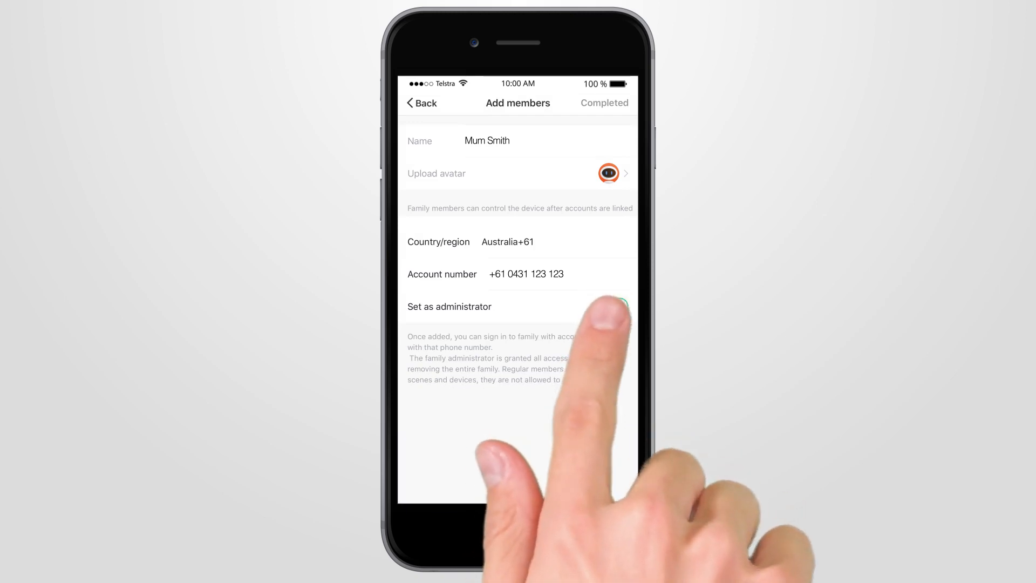
{"action": "left_click", "coordinate": [613, 307]}
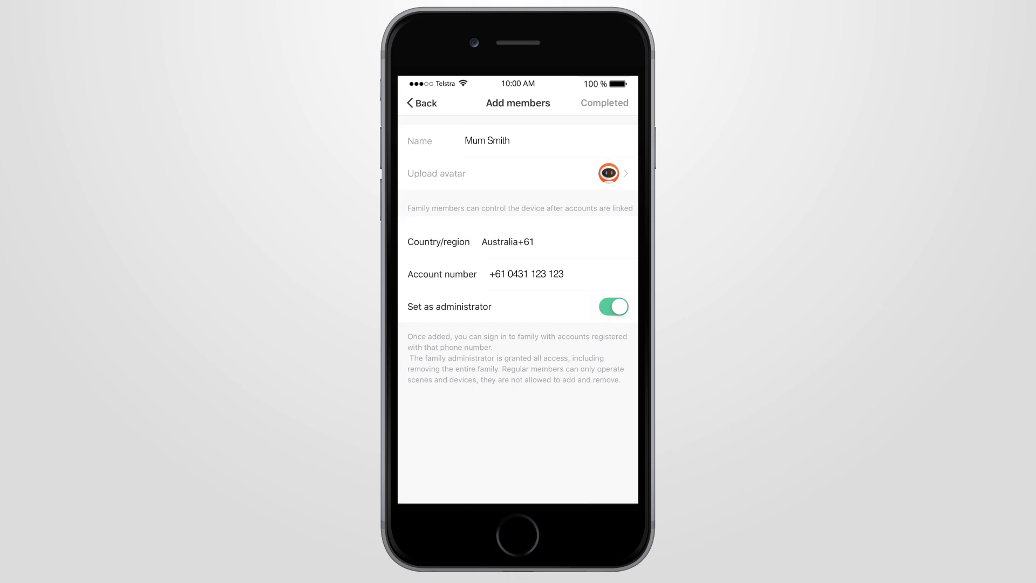
Step: Save Mum Smith so she appears under Family members as an administrator
{"action": "left_click", "coordinate": [604, 103]}
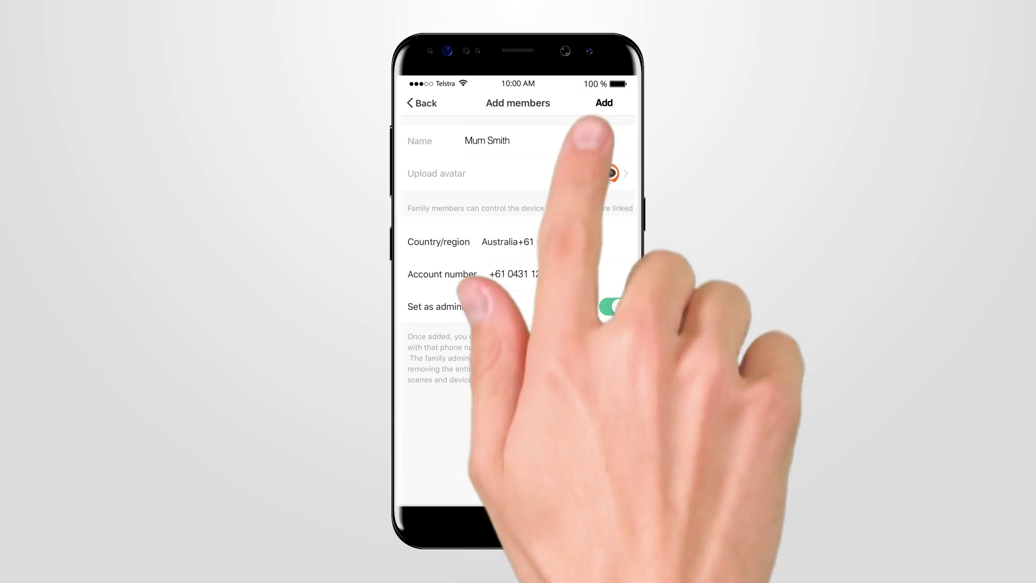
{"action": "left_click", "coordinate": [603, 103]}
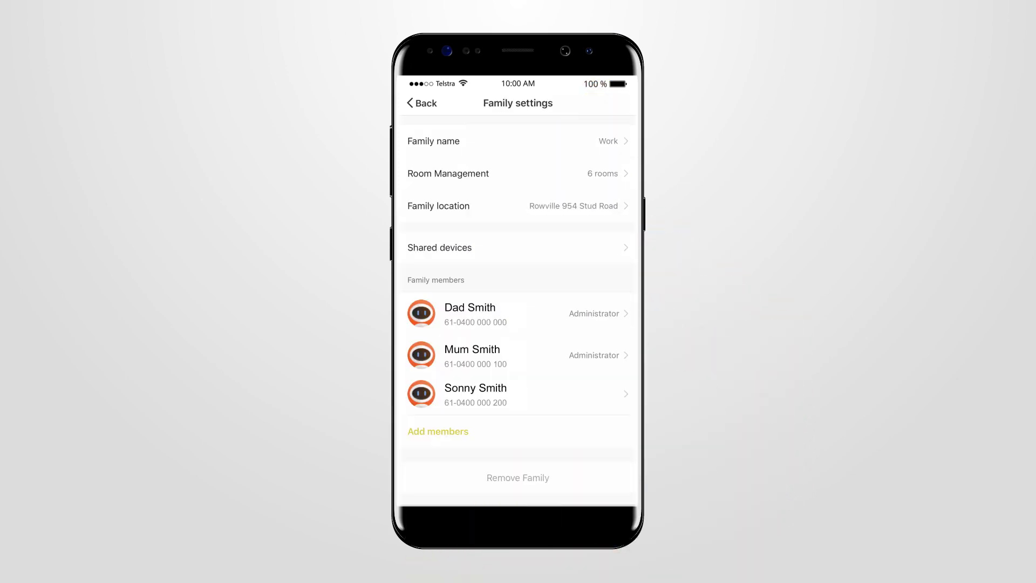